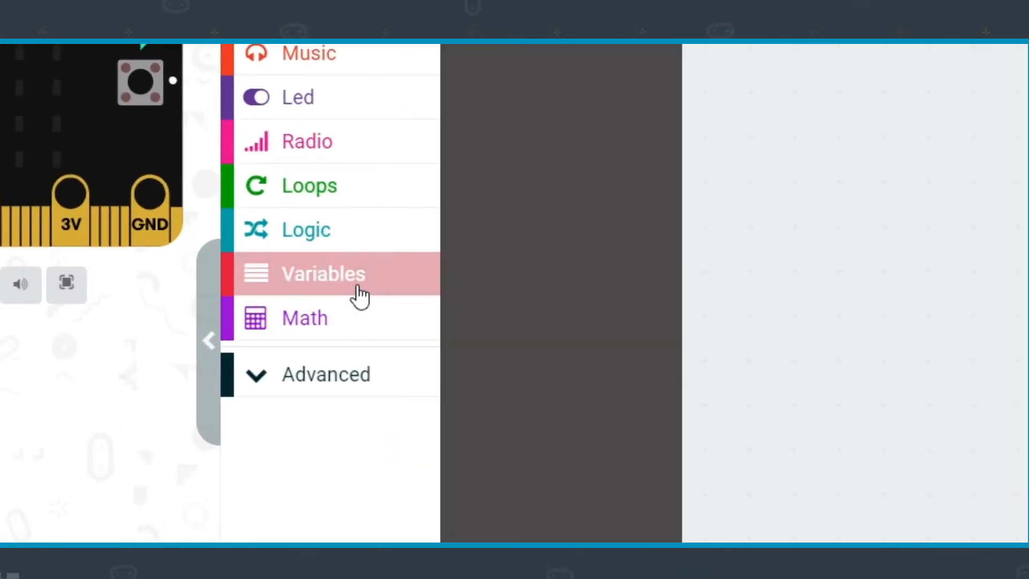
Create a new variable named 'firstNumber' from the Variables category
{"action": "left_click", "coordinate": [323, 272]}
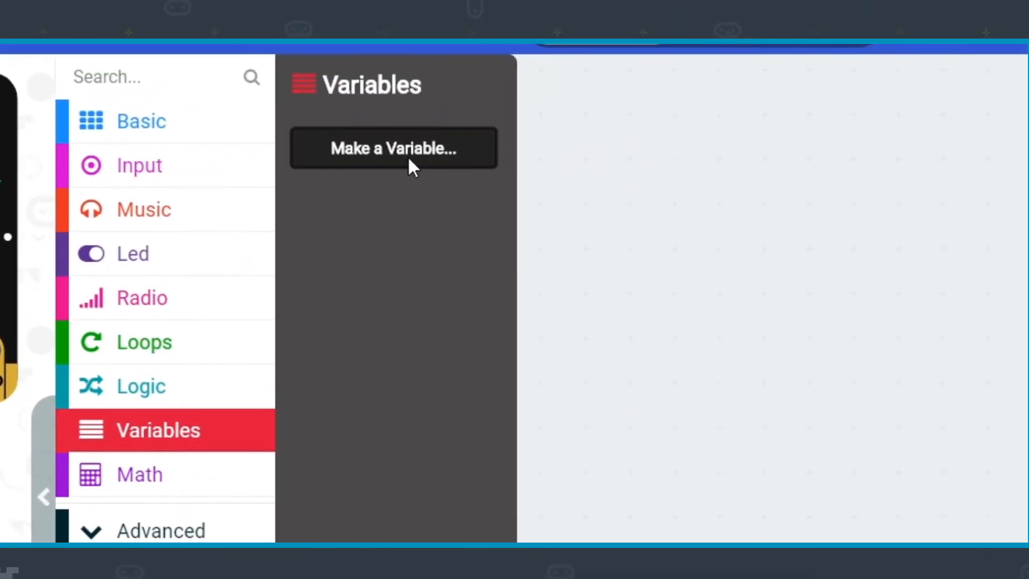
{"action": "left_click", "coordinate": [392, 148]}
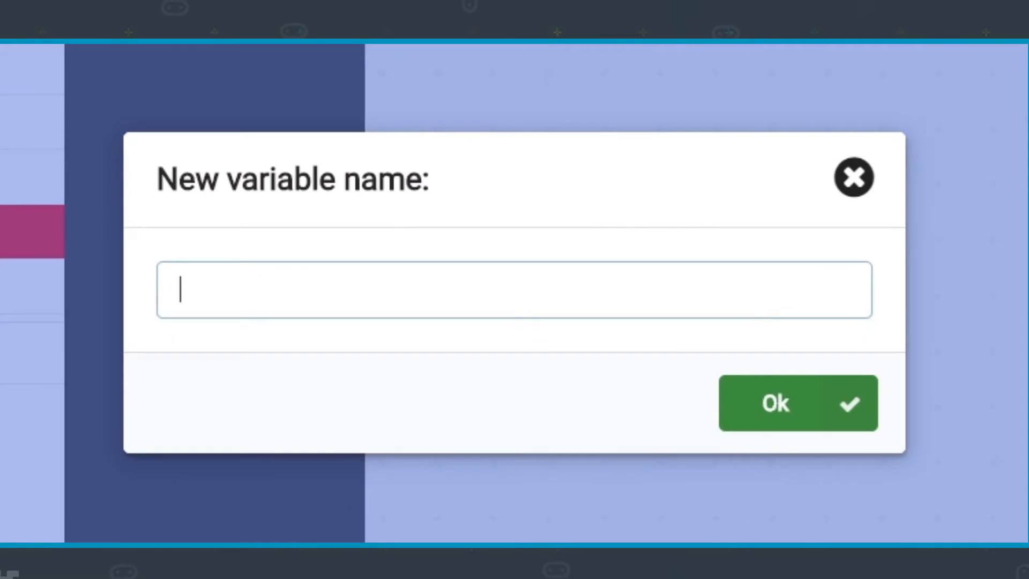
{"action": "type", "text": "first"}
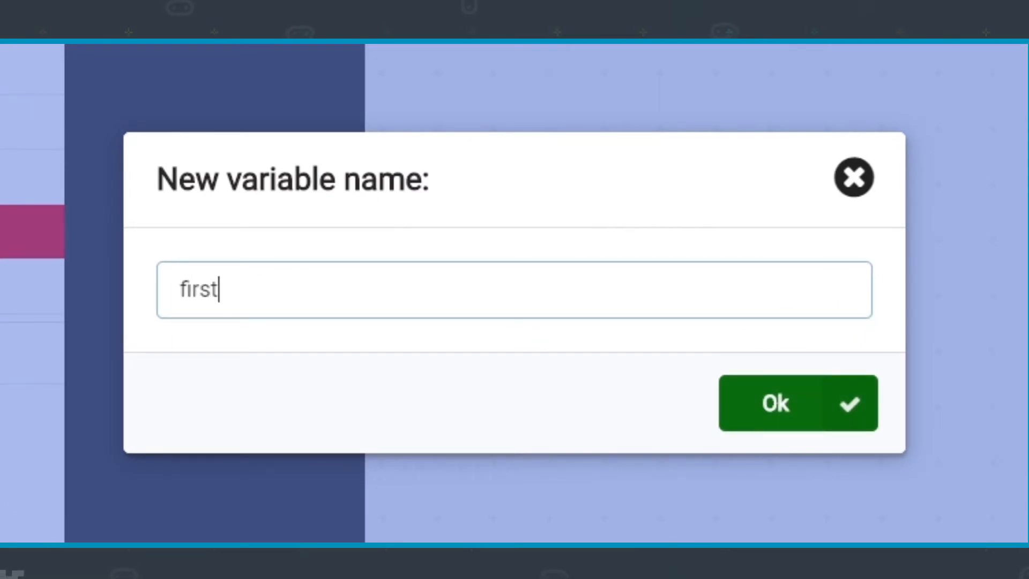
{"action": "type", "text": "Number"}
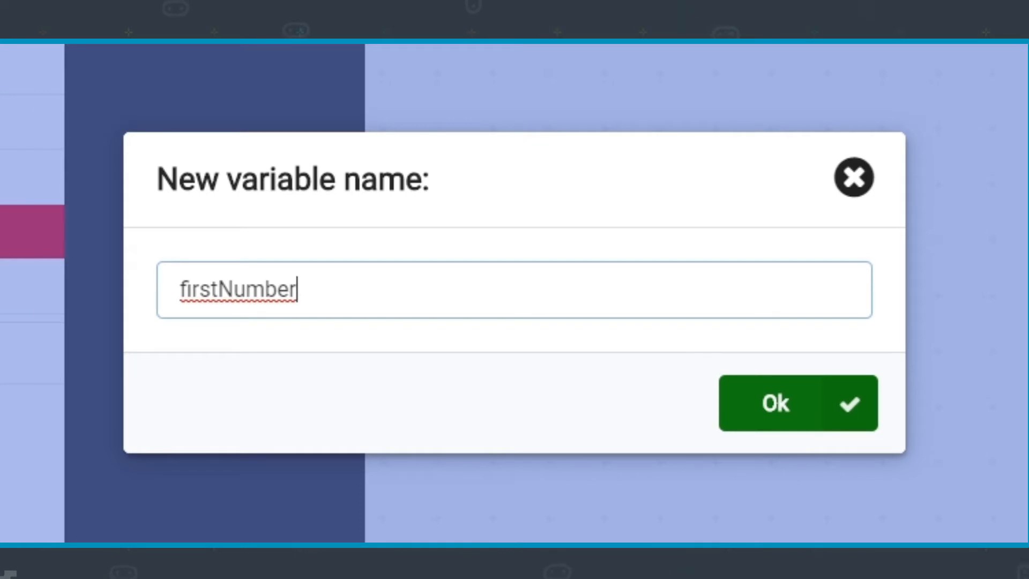
{"action": "left_click", "coordinate": [774, 402]}
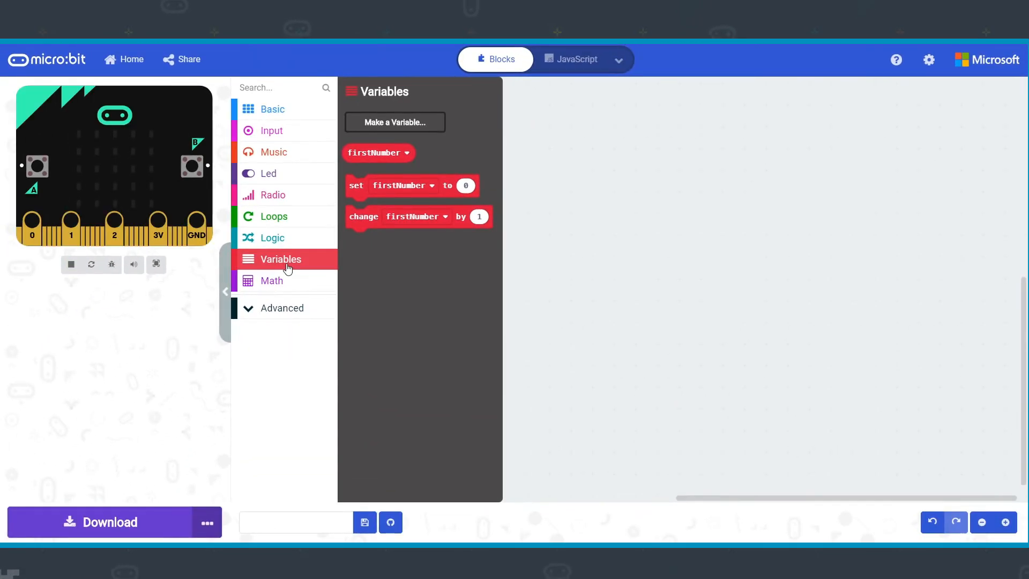
{"action": "mouse_move", "coordinate": [504, 285]}
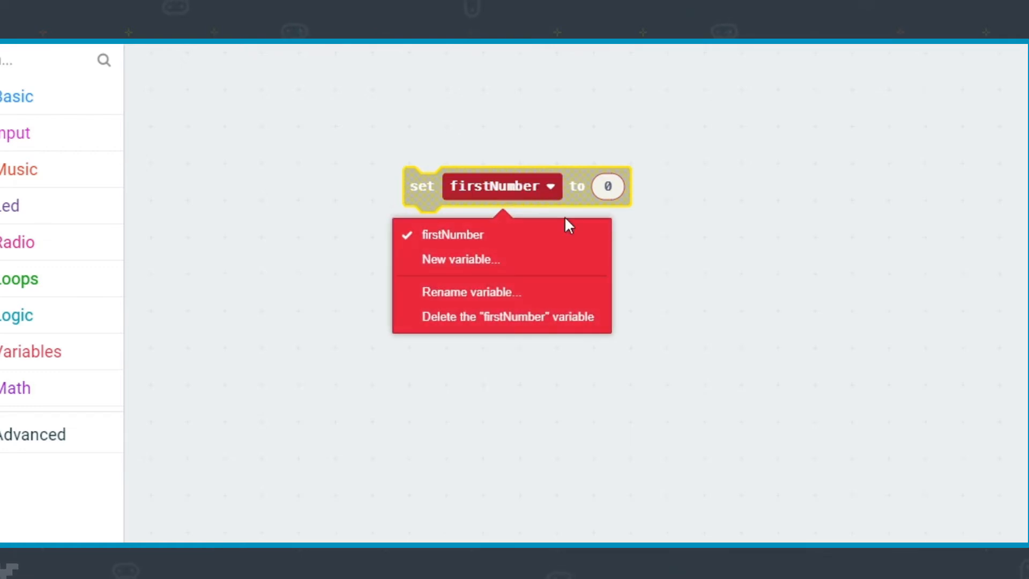
{"action": "mouse_move", "coordinate": [699, 256]}
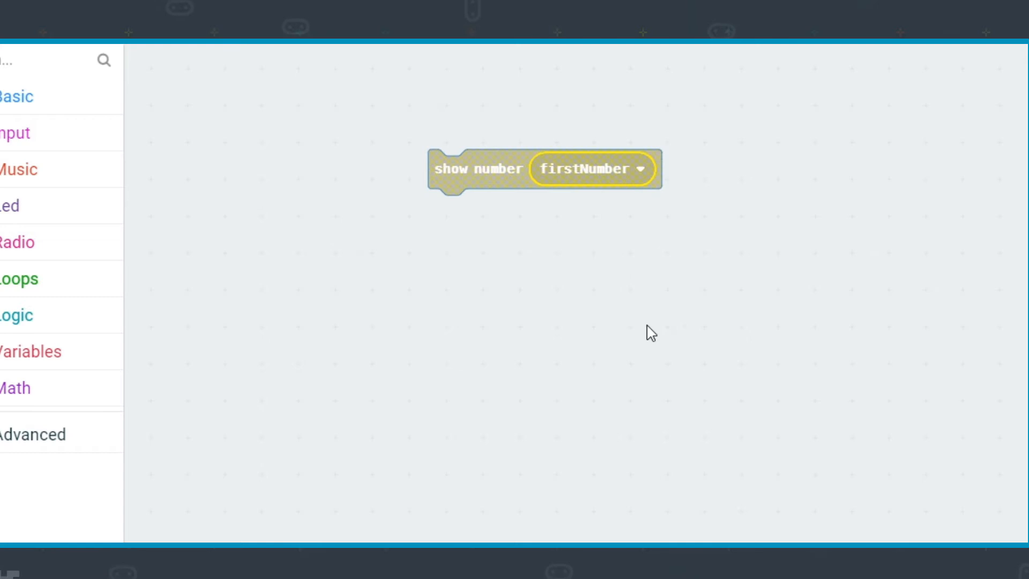
Enter -10 as the change amount in the change firstNumber block
{"action": "left_click", "coordinate": [31, 351]}
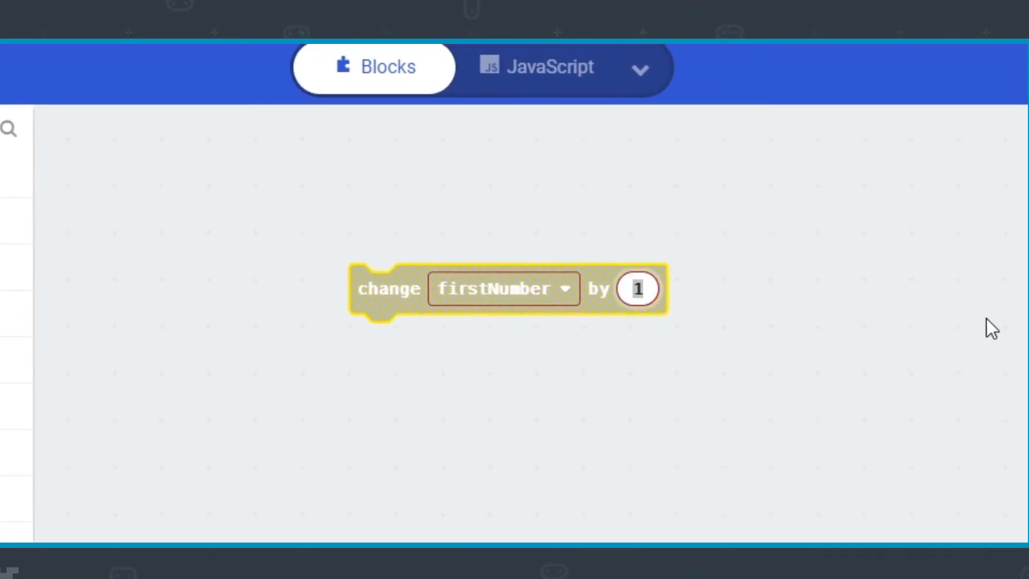
{"action": "type", "text": "-10"}
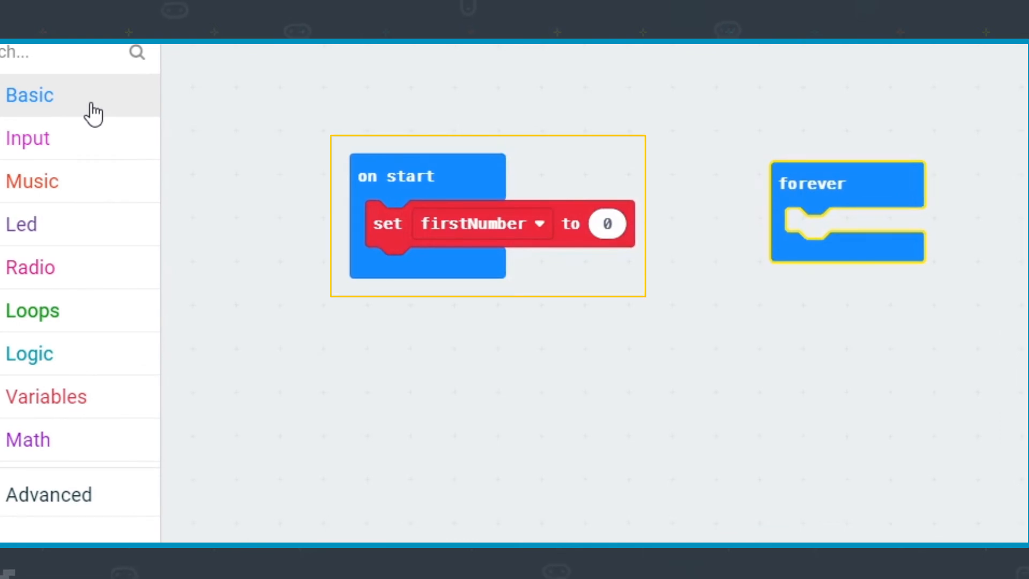
Open the Basic blocks category
{"action": "left_click", "coordinate": [46, 396]}
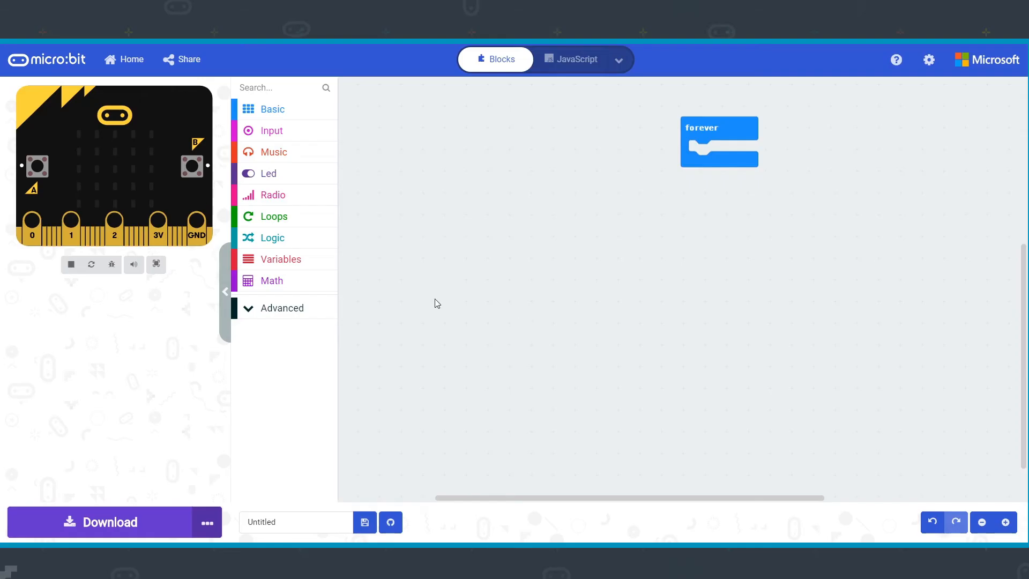
Open the Math blocks category to reach the multiplication block
{"action": "left_click", "coordinate": [272, 280]}
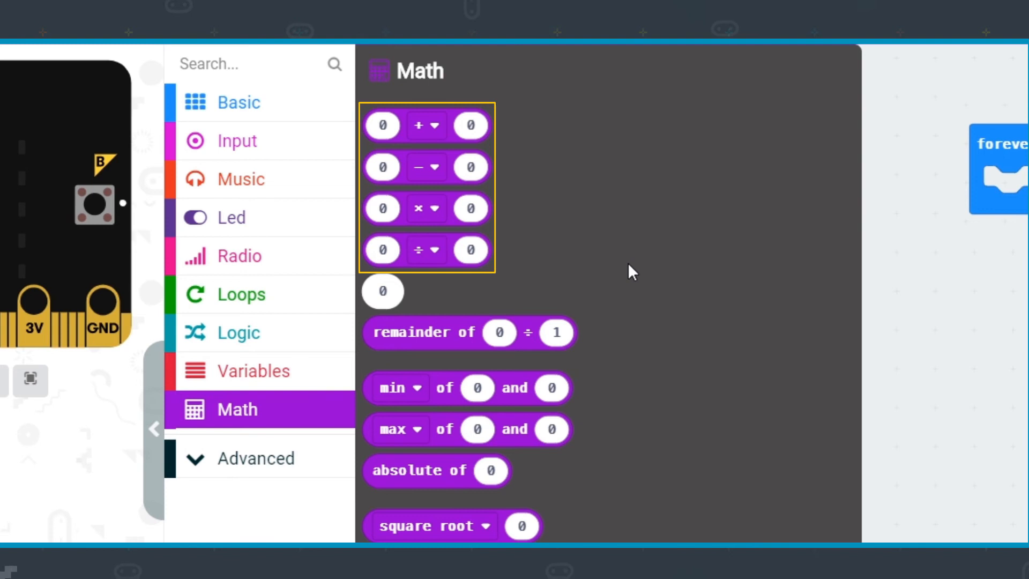
{"action": "mouse_move", "coordinate": [541, 255]}
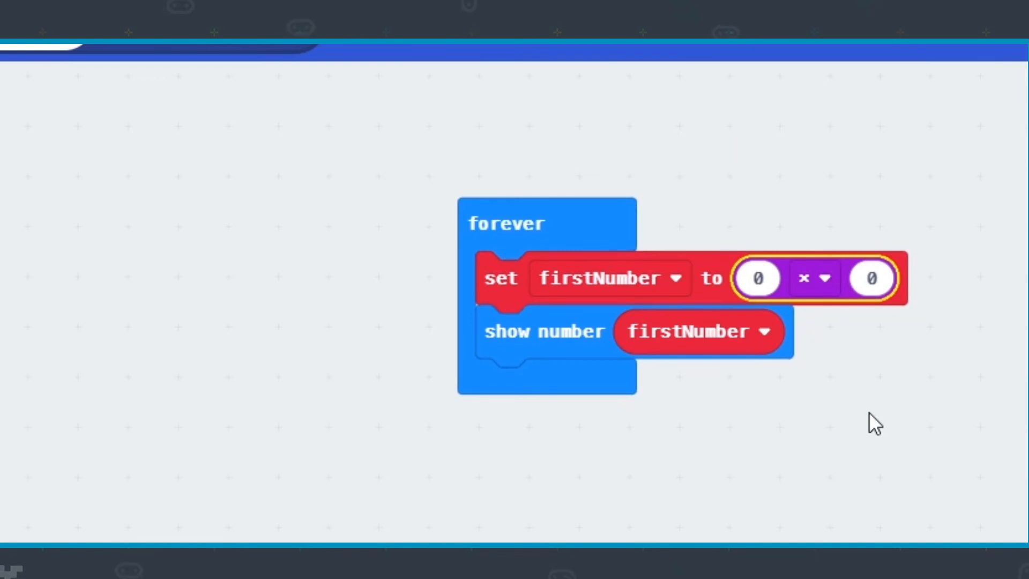
{"action": "mouse_move", "coordinate": [757, 279]}
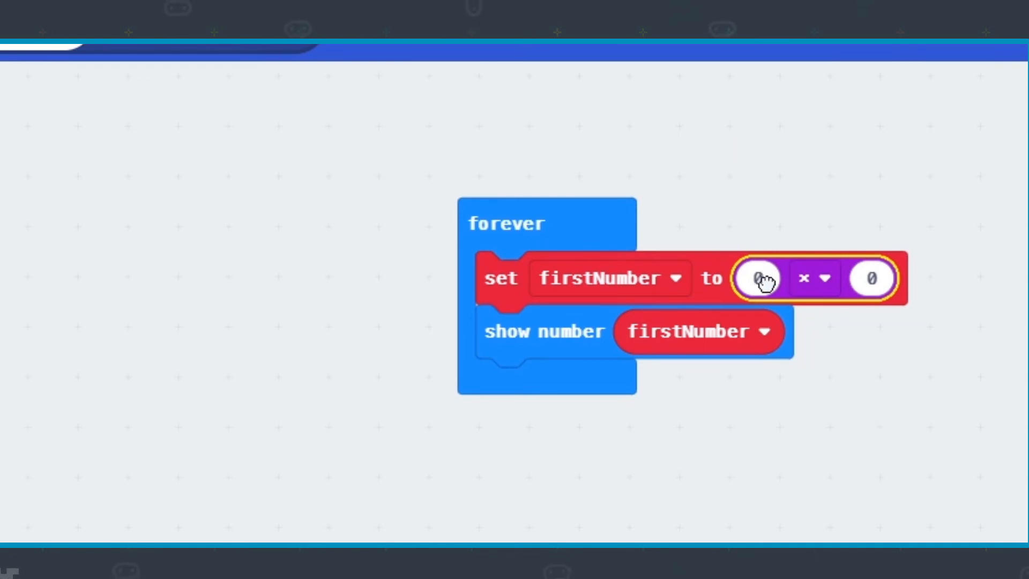